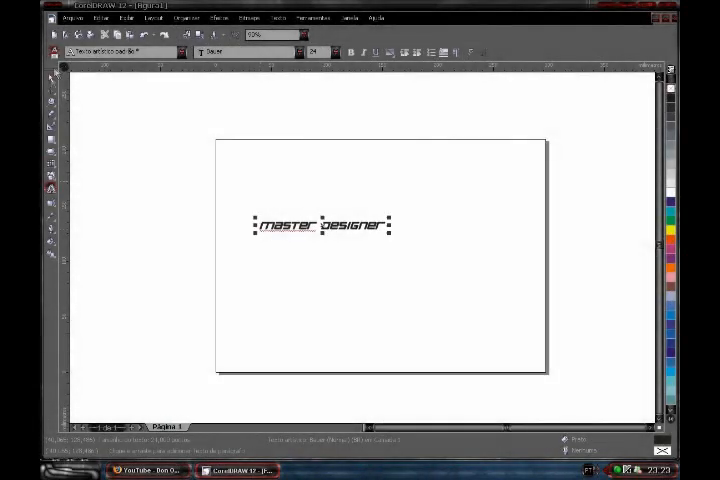
Step: Cast a drop shadow beneath the blue extruded 'master designer' lettering by dragging downward
click(217, 20)
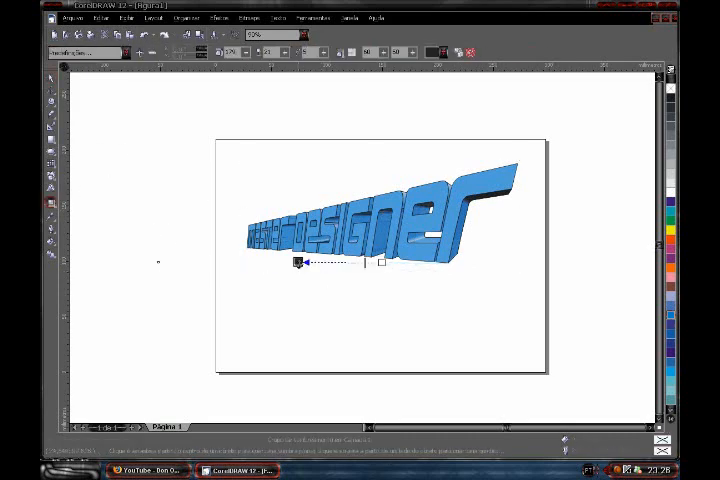
drag(300, 262, 310, 291)
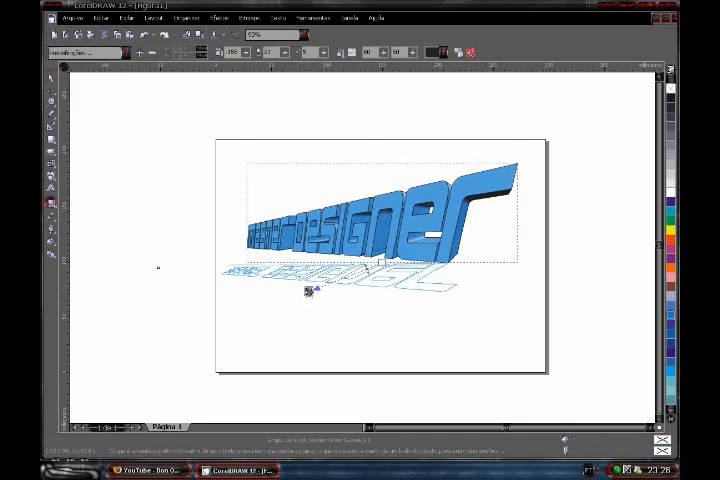